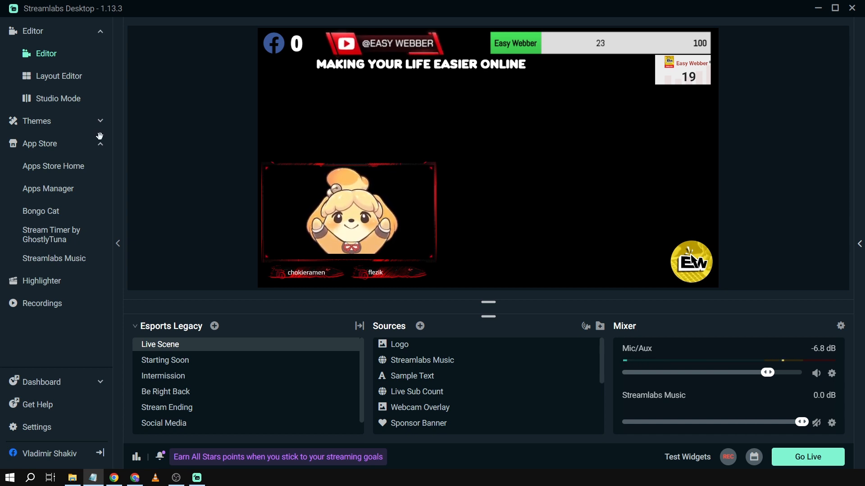
{"action": "mouse_move", "coordinate": [29, 431]}
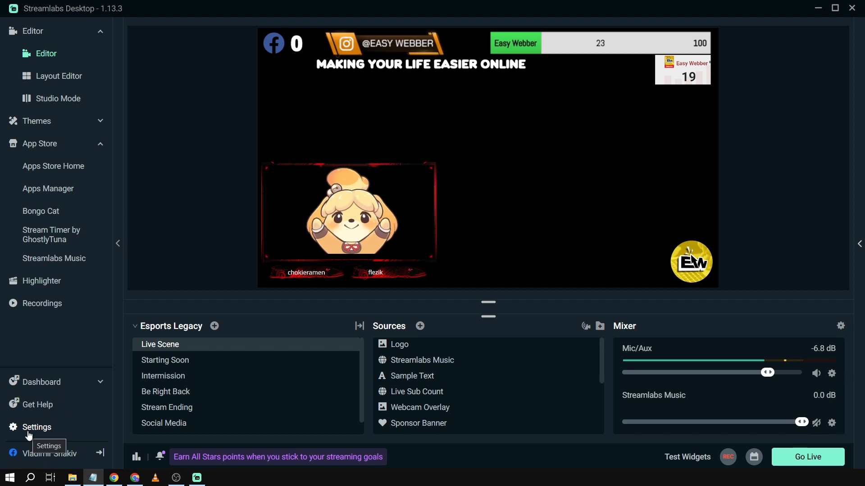
Step: Show the Stream Destinations list in the Stream settings, where YouTube is still unlinked
{"action": "left_click", "coordinate": [37, 427]}
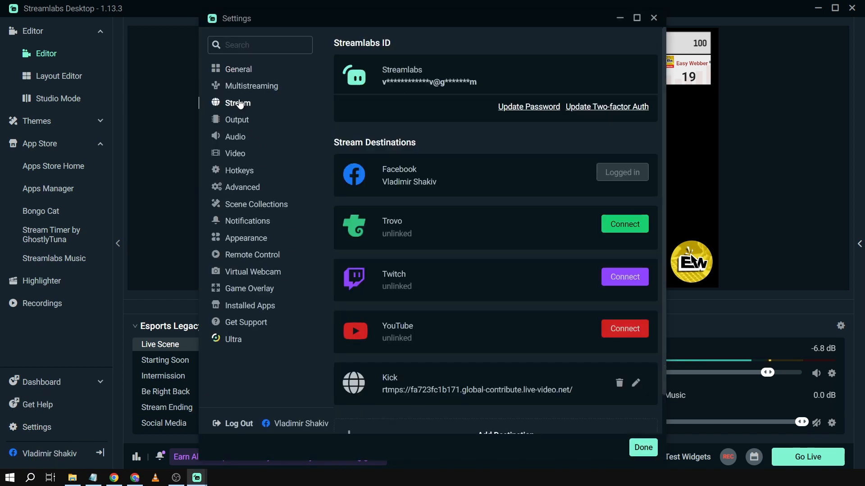
{"action": "mouse_move", "coordinate": [461, 238]}
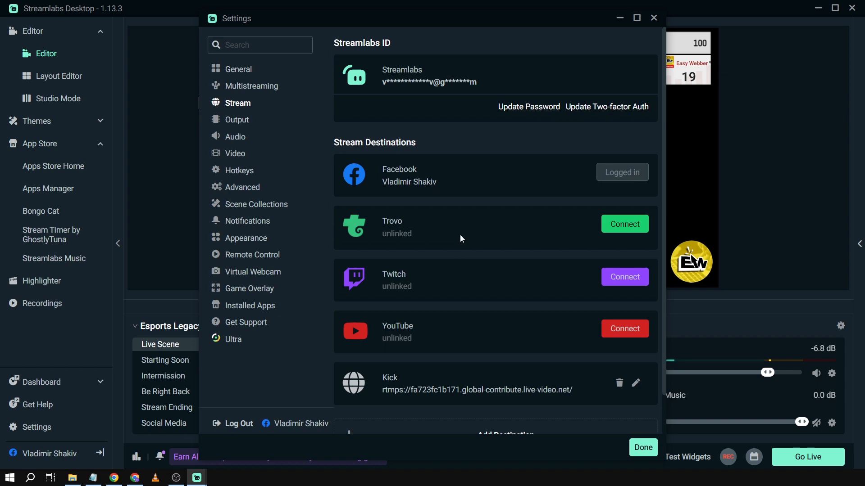
{"action": "scroll", "scroll_direction": "down", "scroll_amount": 3}
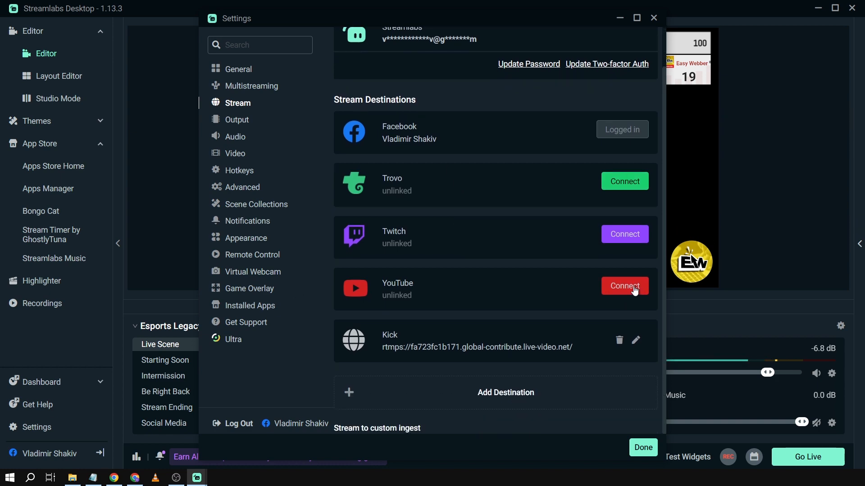
Step: Connect YouTube with the existing Google account and allow Streamlabs YouTube access
{"action": "left_click", "coordinate": [624, 286]}
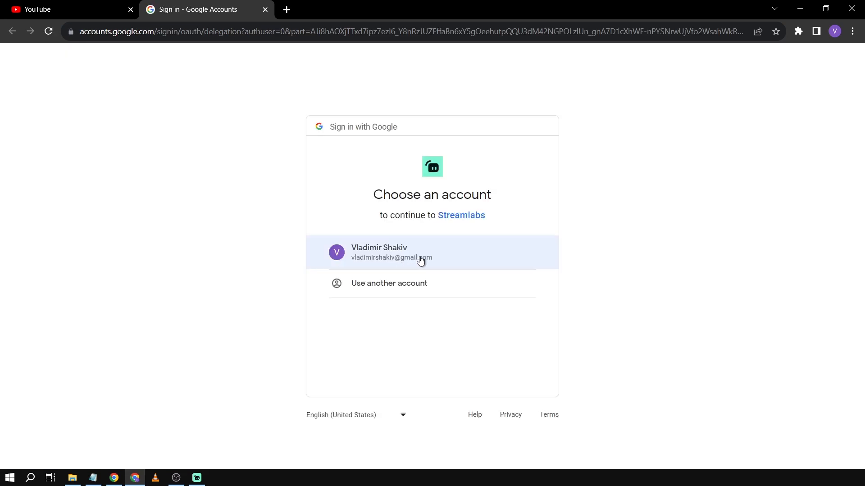
{"action": "left_click", "coordinate": [419, 252]}
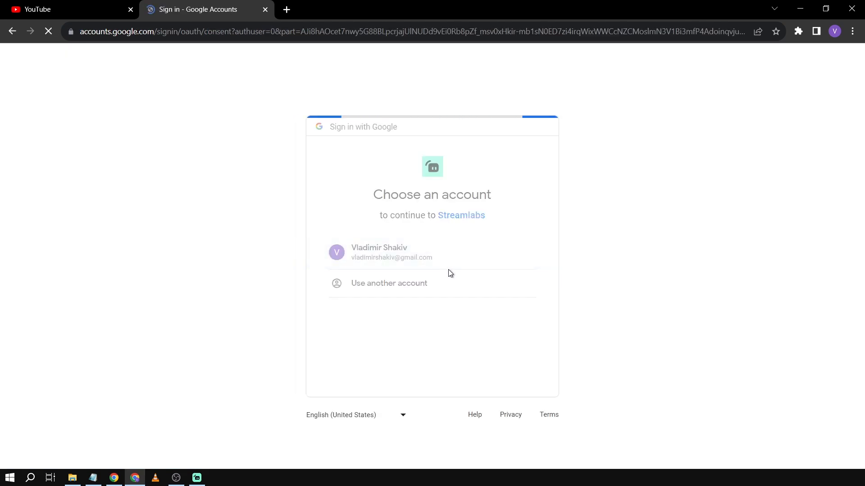
{"action": "left_click", "coordinate": [432, 252]}
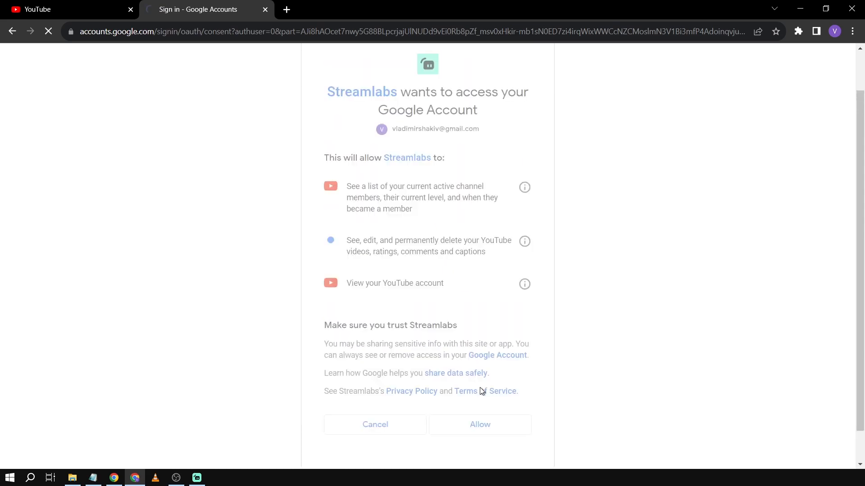
{"action": "left_click", "coordinate": [479, 425]}
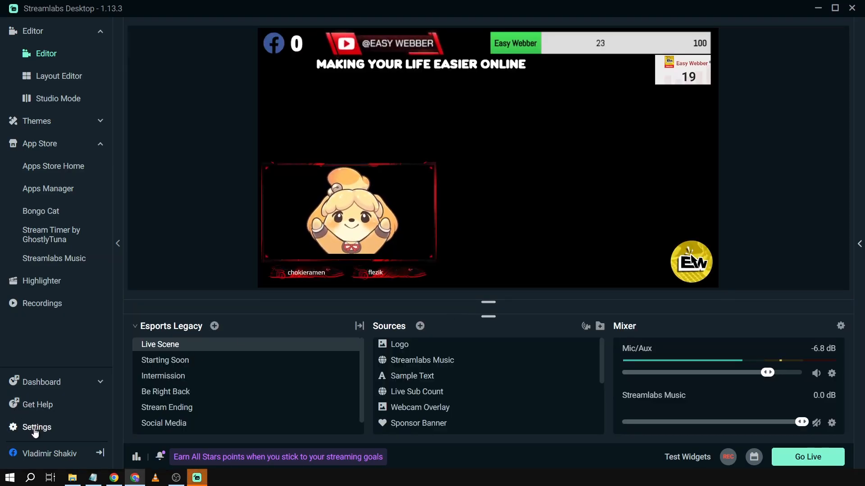
Step: Confirm YouTube is linked beside Facebook and Kick in Stream Destinations
{"action": "left_click", "coordinate": [37, 427]}
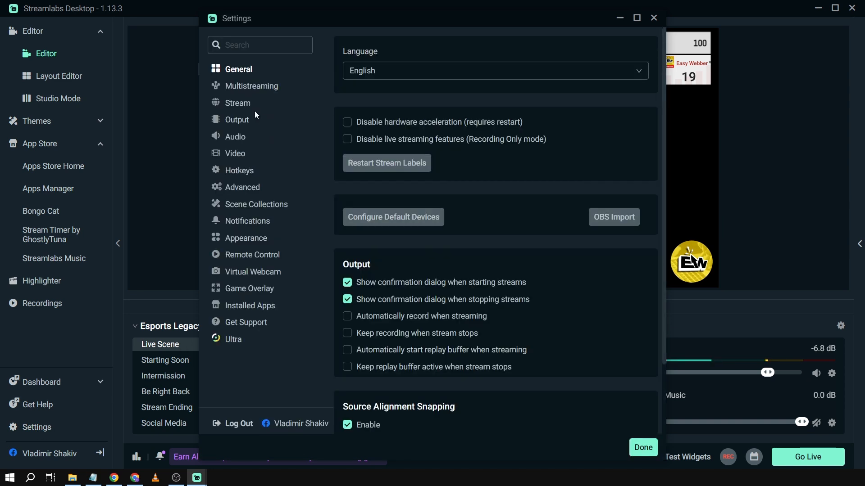
{"action": "left_click", "coordinate": [237, 103]}
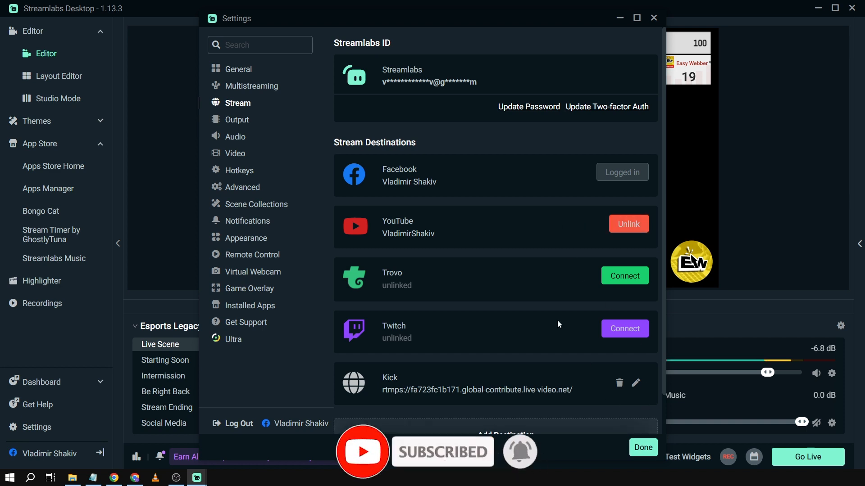
{"action": "scroll", "scroll_direction": "down", "scroll_amount": 3}
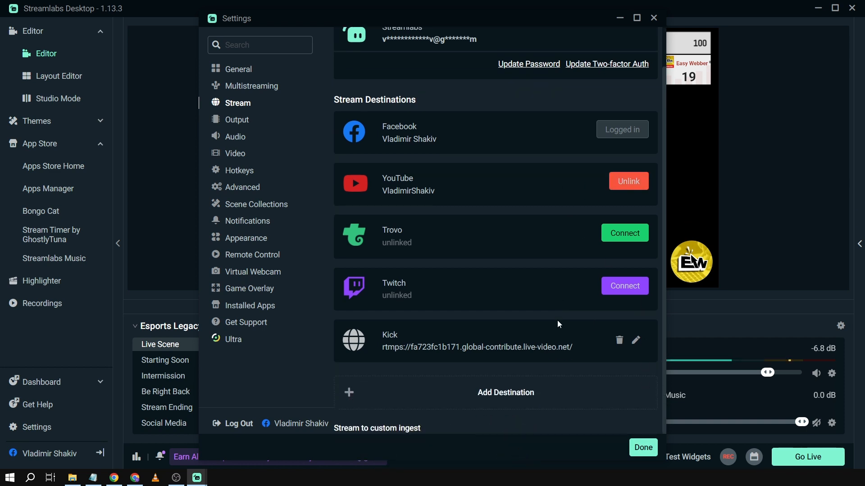
Step: Add a custom destination named 'Youtube', then switch to the web browser
{"action": "left_click", "coordinate": [504, 392]}
{"action": "type", "text": "Y"}
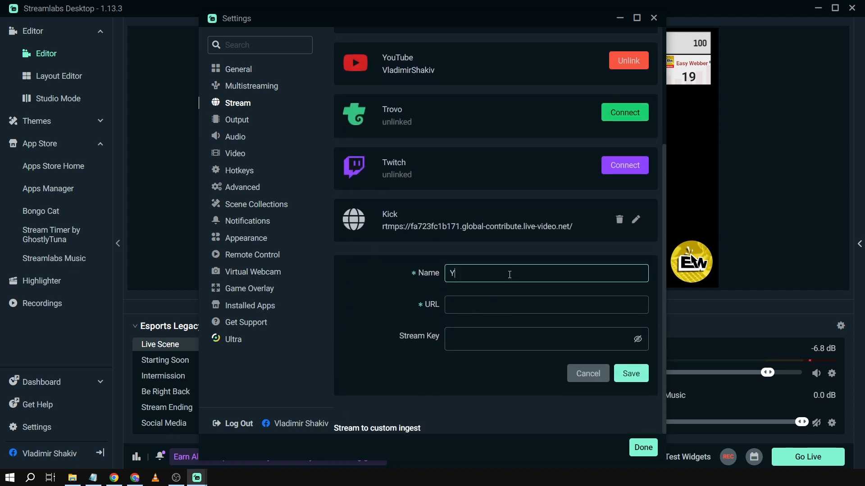
{"action": "type", "text": "outube"}
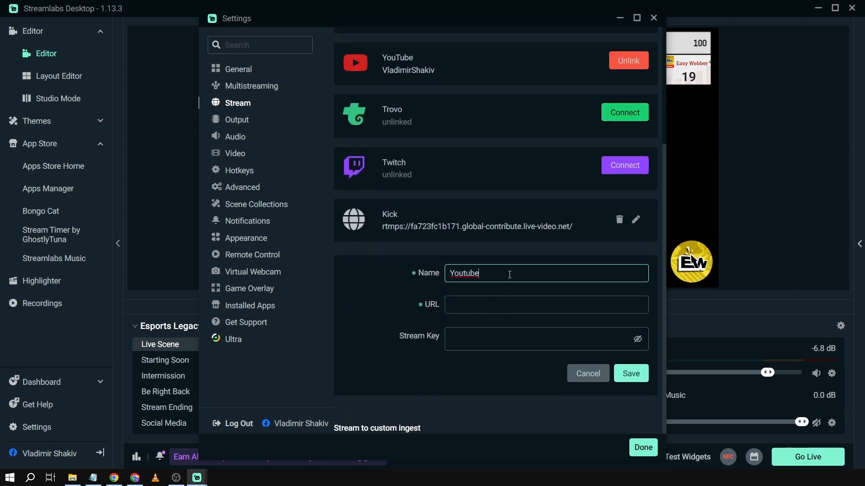
{"action": "left_click", "coordinate": [135, 478]}
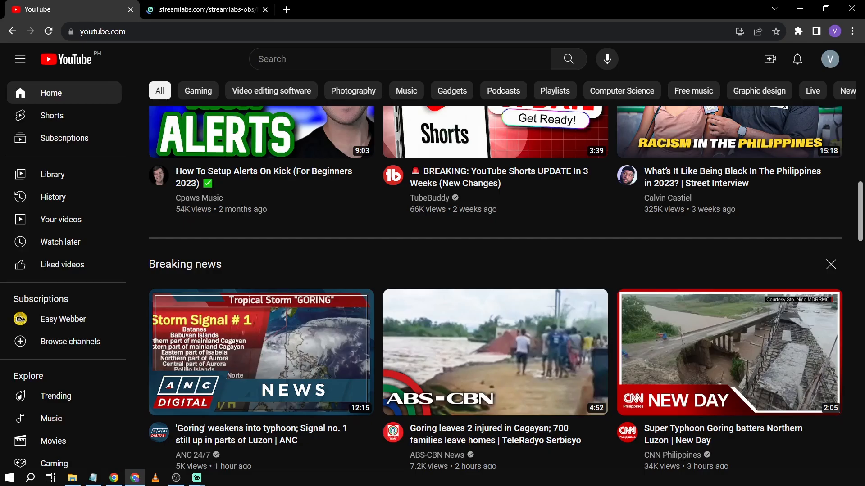
Step: Start a YouTube live stream from your channel's Create menu with Go live
{"action": "left_click", "coordinate": [829, 59]}
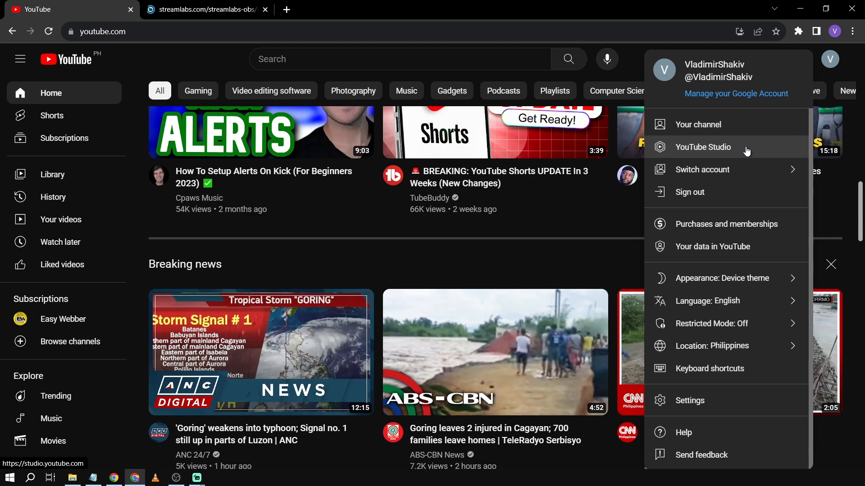
{"action": "left_click", "coordinate": [697, 124]}
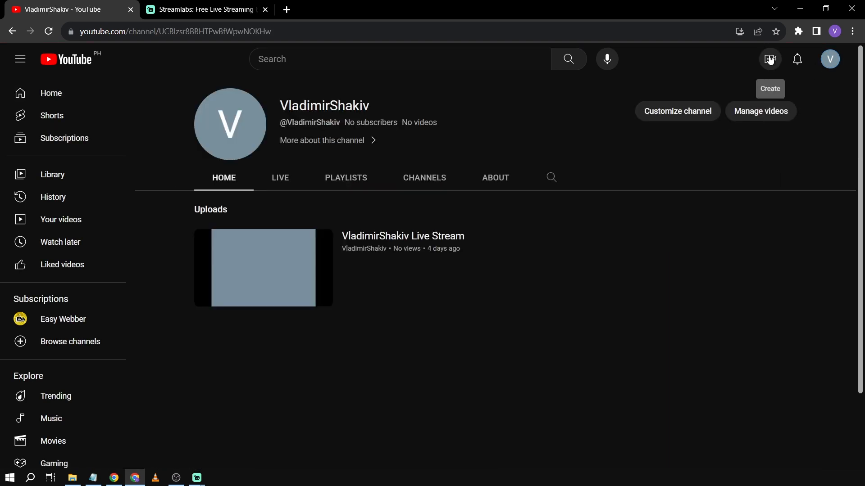
{"action": "left_click", "coordinate": [769, 59]}
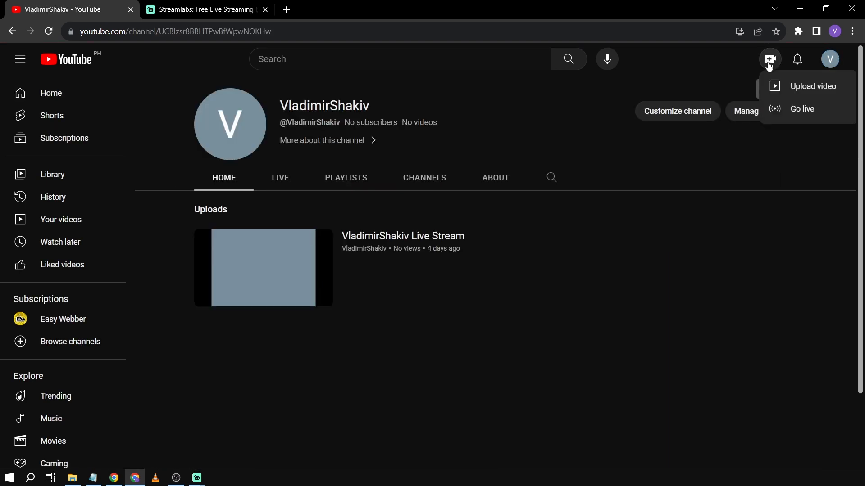
{"action": "left_click", "coordinate": [802, 108]}
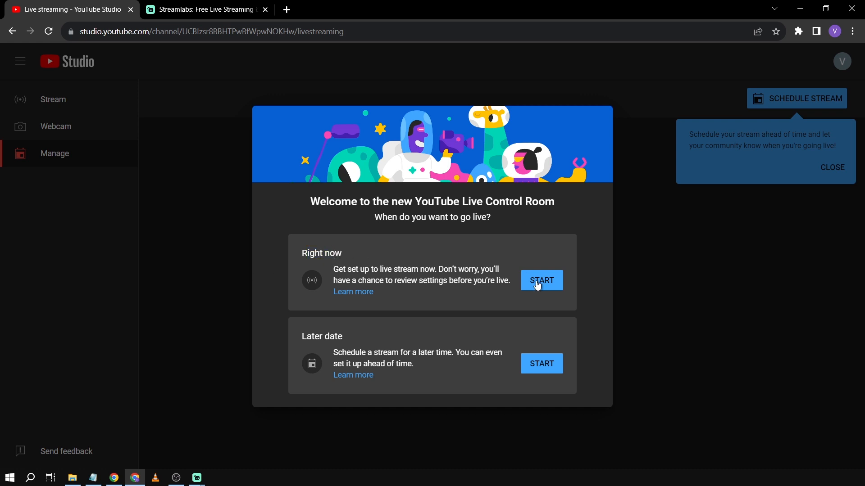
Step: Choose to go live right now with streaming software, and copy the stream key
{"action": "left_click", "coordinate": [540, 280]}
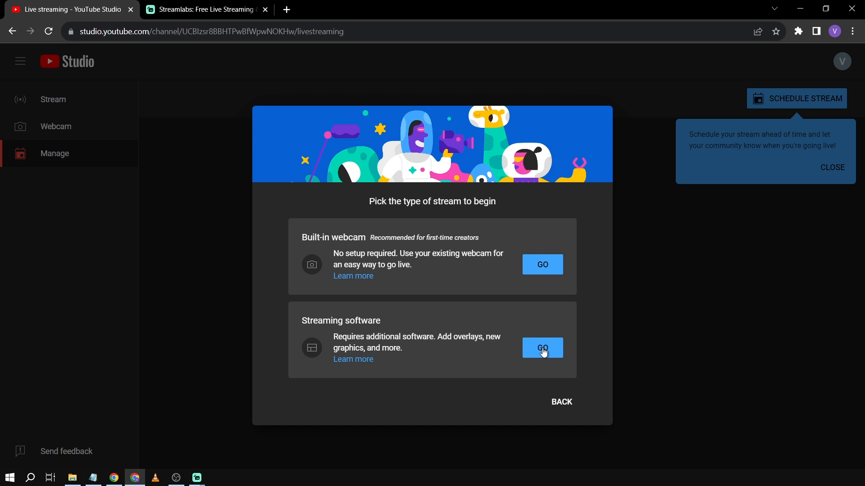
{"action": "left_click", "coordinate": [542, 348]}
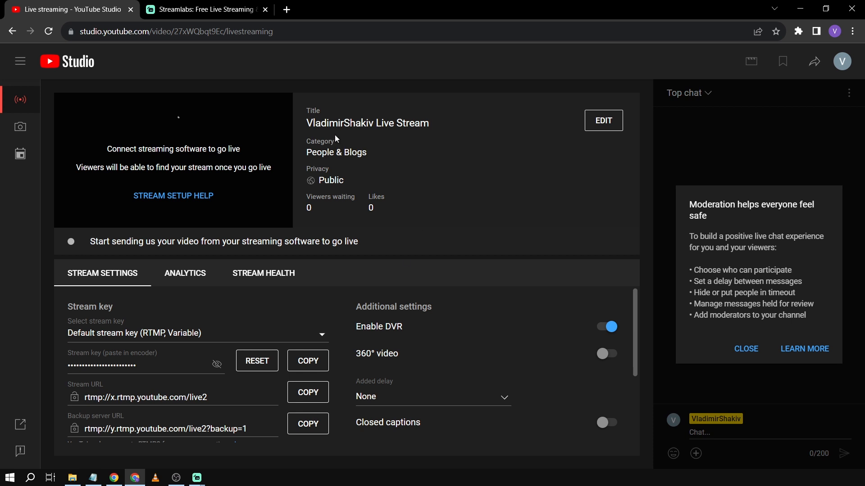
{"action": "double_click", "coordinate": [335, 152]}
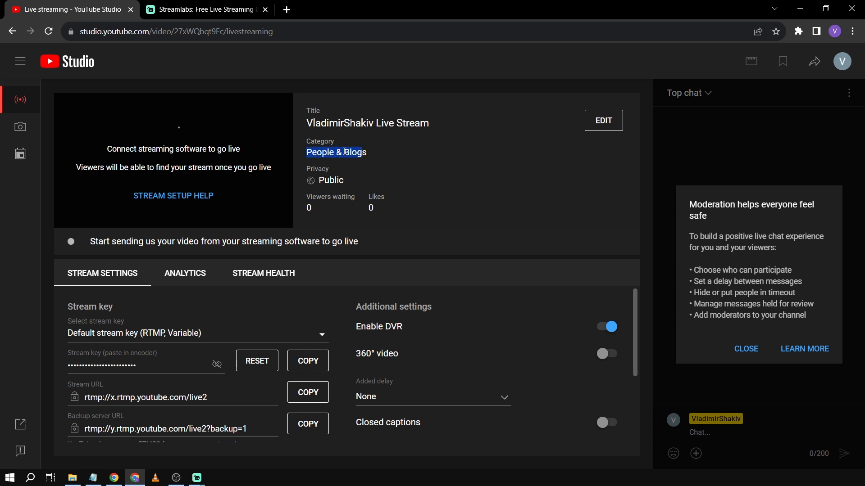
{"action": "mouse_move", "coordinate": [93, 292]}
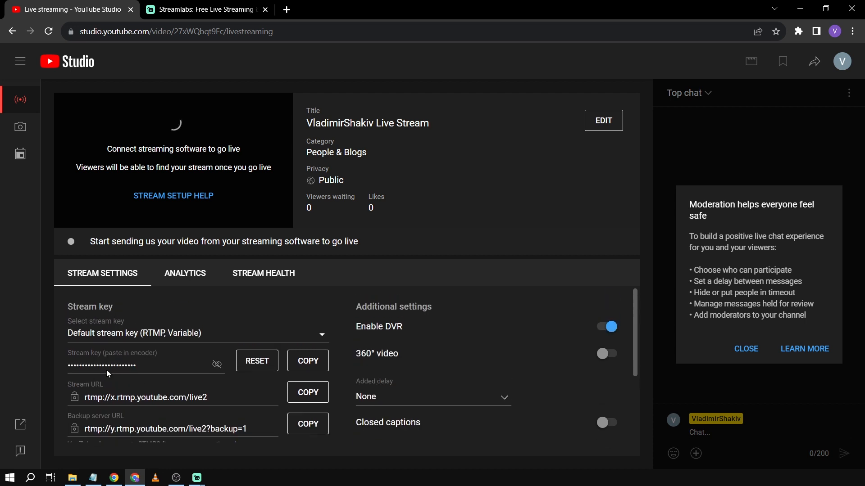
{"action": "mouse_move", "coordinate": [171, 351]}
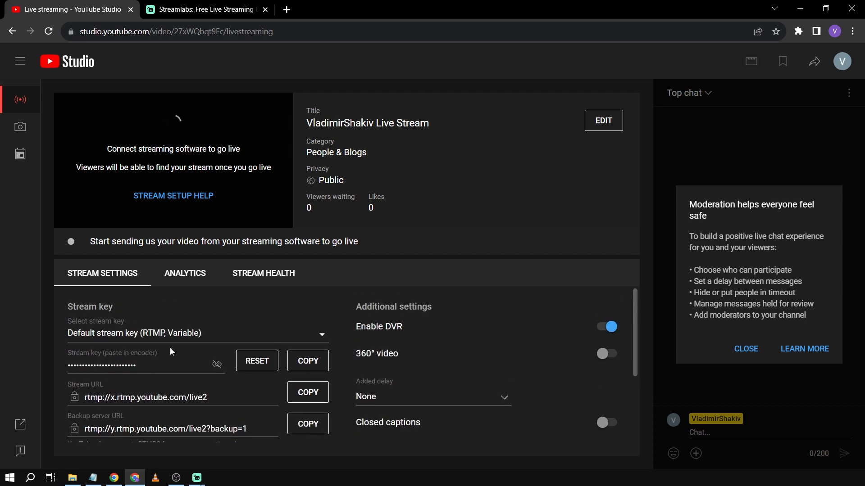
{"action": "left_click", "coordinate": [307, 392]}
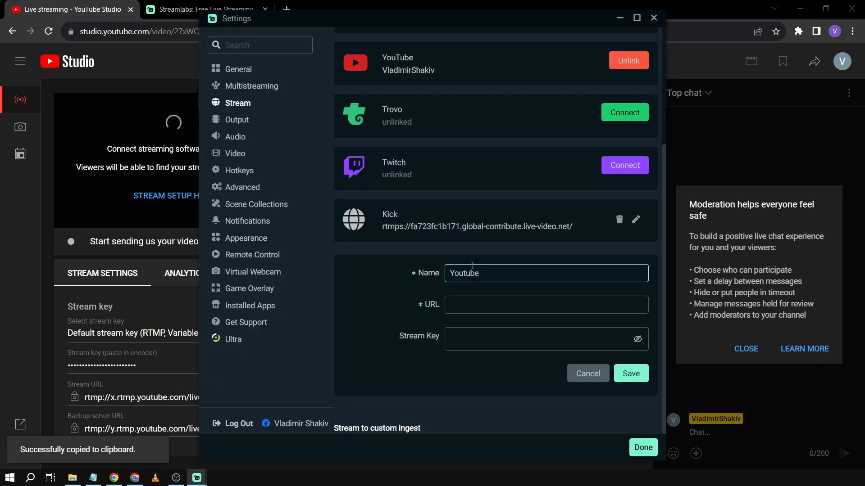
Step: Save the Youtube destination with URL rtmp://x.rtmp.youtube.com/live2 and the pasted key
{"action": "type", "text": "rtmp://x.rtmp.youtube.com/live2"}
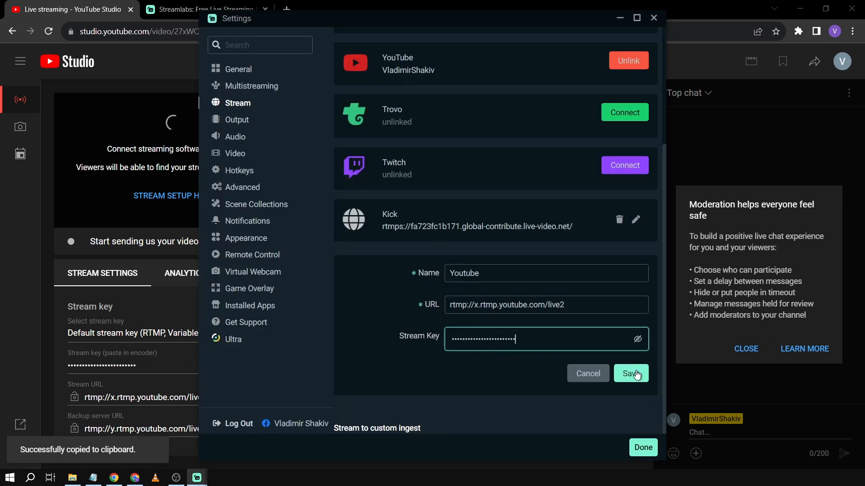
{"action": "left_click", "coordinate": [630, 374]}
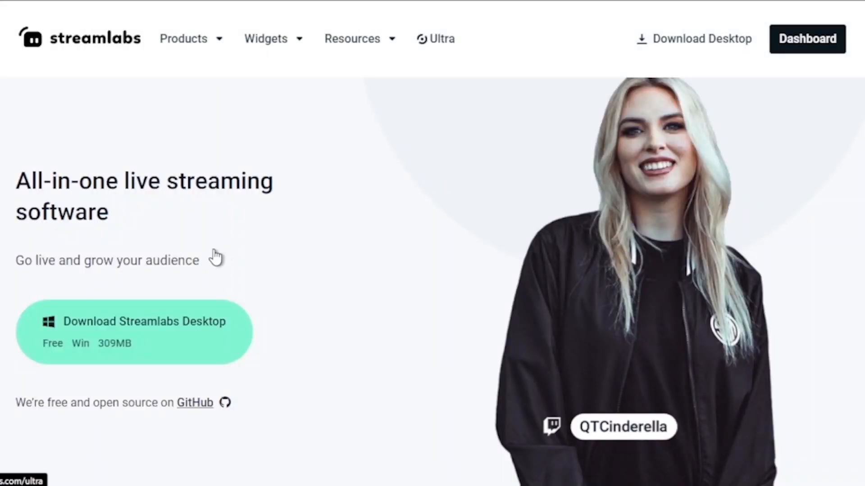
Step: Browse the Ultra apps, then subscribe to Easy Webber with all notifications
{"action": "scroll", "scroll_direction": "down", "scroll_amount": 3}
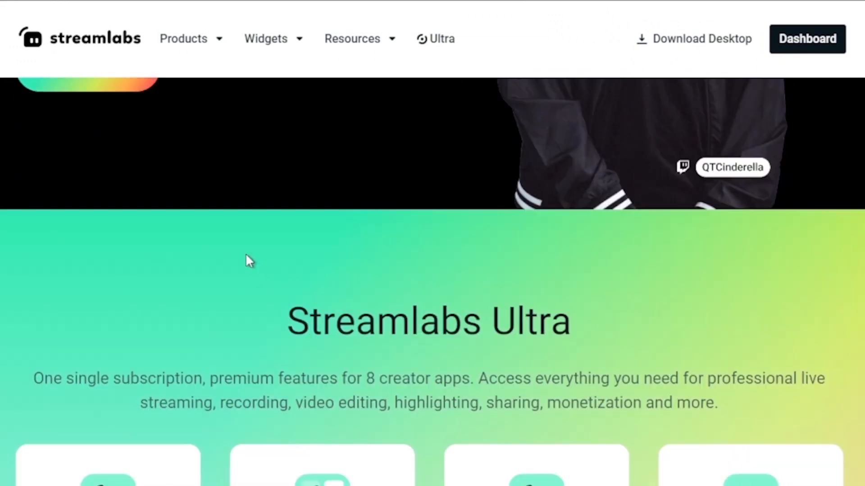
{"action": "scroll", "scroll_direction": "down", "scroll_amount": 3}
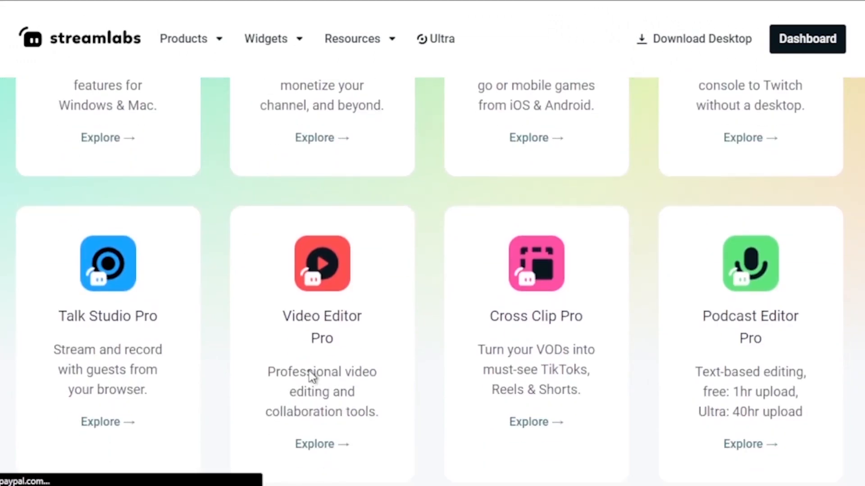
{"action": "left_click", "coordinate": [321, 444]}
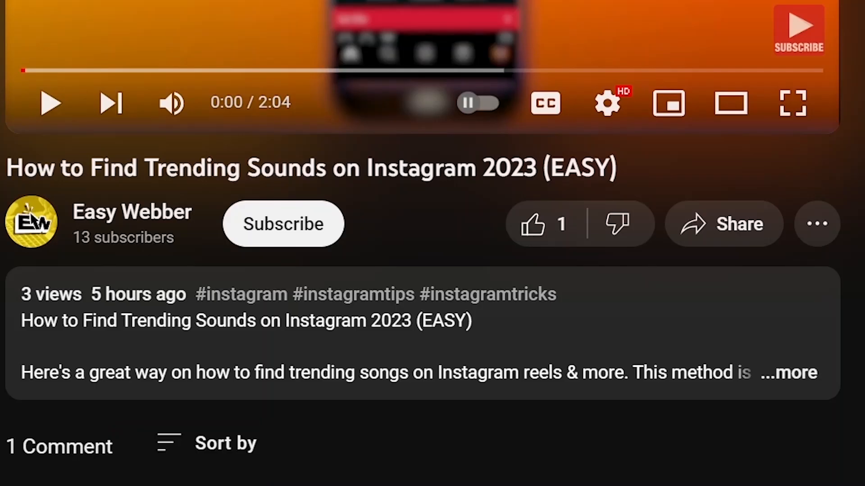
{"action": "left_click", "coordinate": [283, 223]}
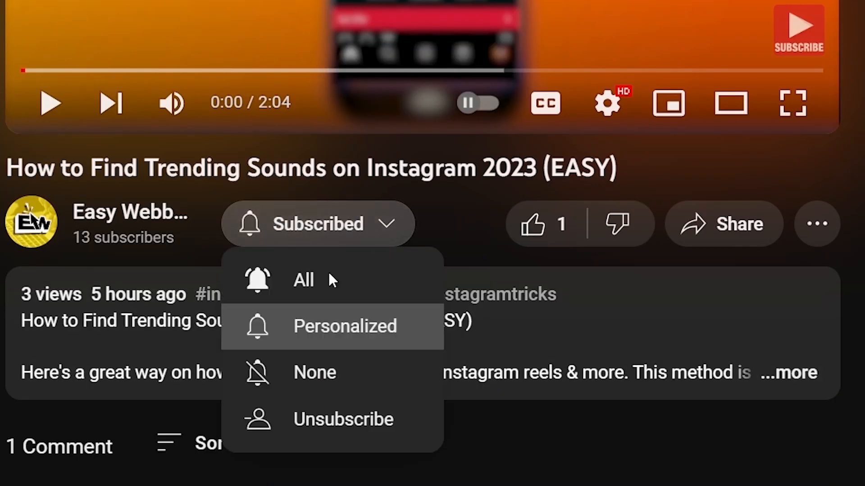
{"action": "left_click", "coordinate": [531, 224]}
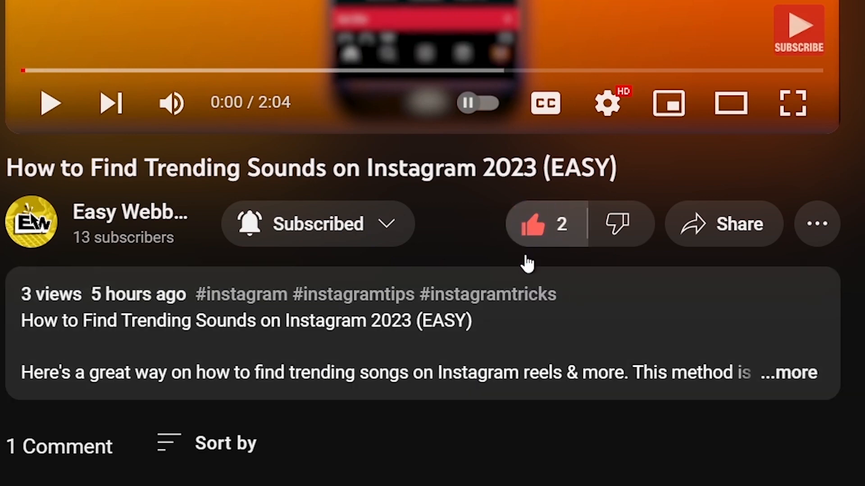